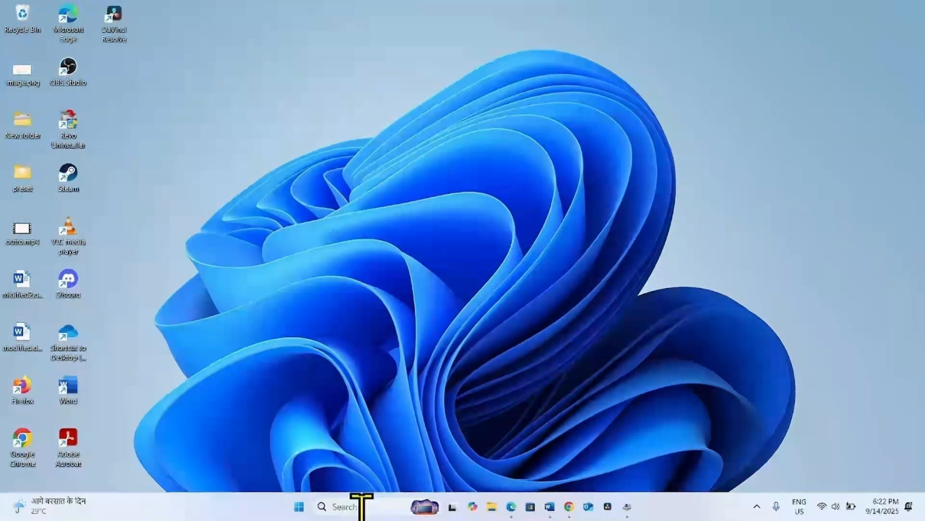
# Launch Command Prompt as administrator from a 'cmd' Windows Search.
pyautogui.write('cmd')
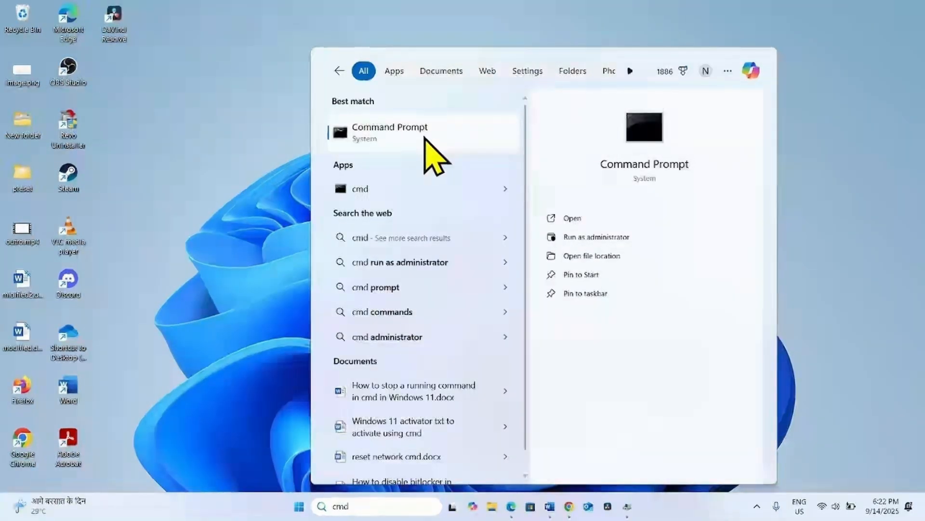
pyautogui.rightClick(389, 129)
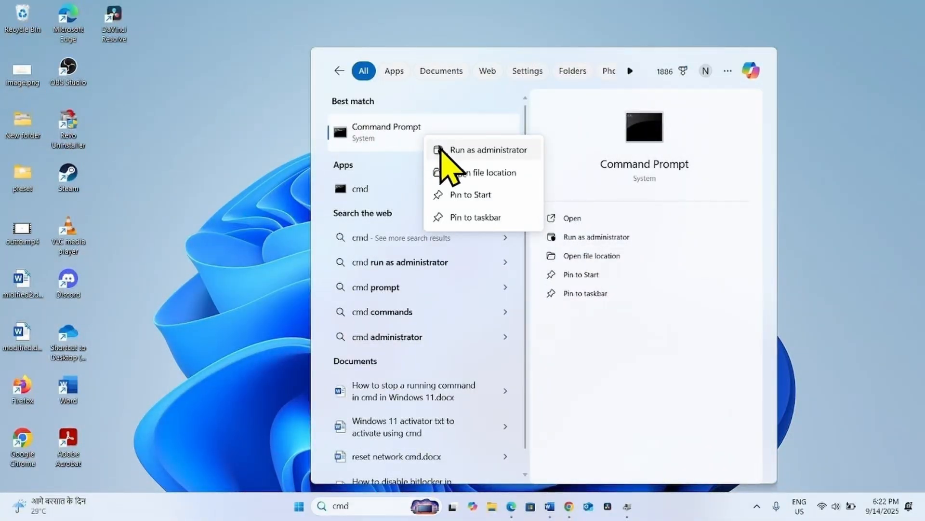
pyautogui.click(487, 150)
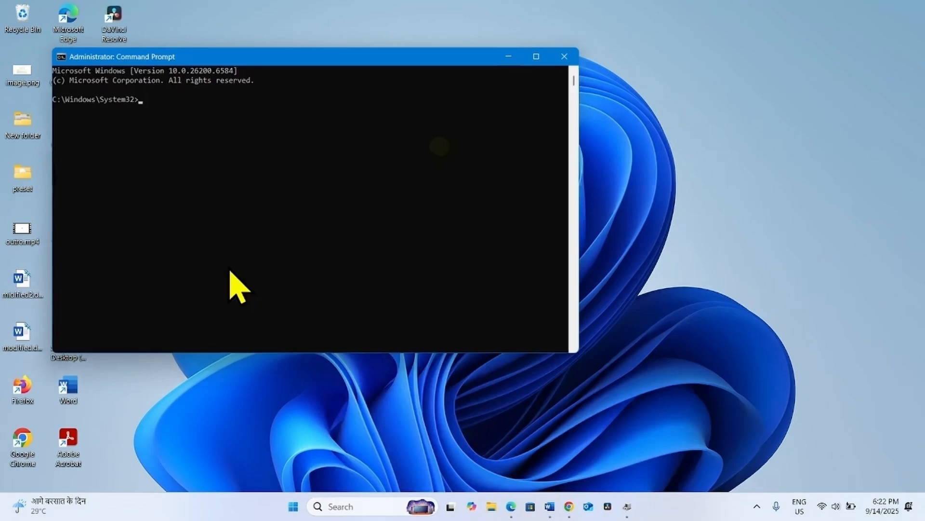
# Open the pinned Notepad note listing ipconfig and netsh reset commands.
pyautogui.click(289, 506)
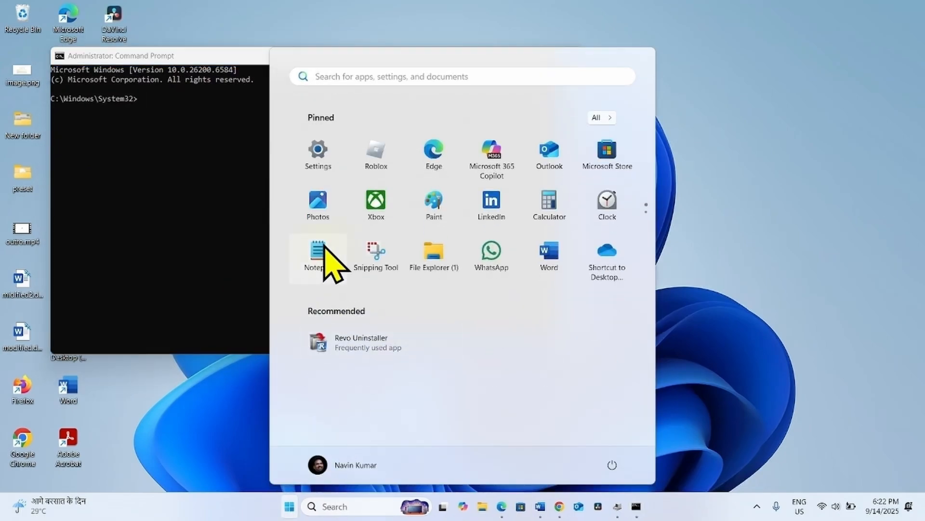
pyautogui.click(317, 254)
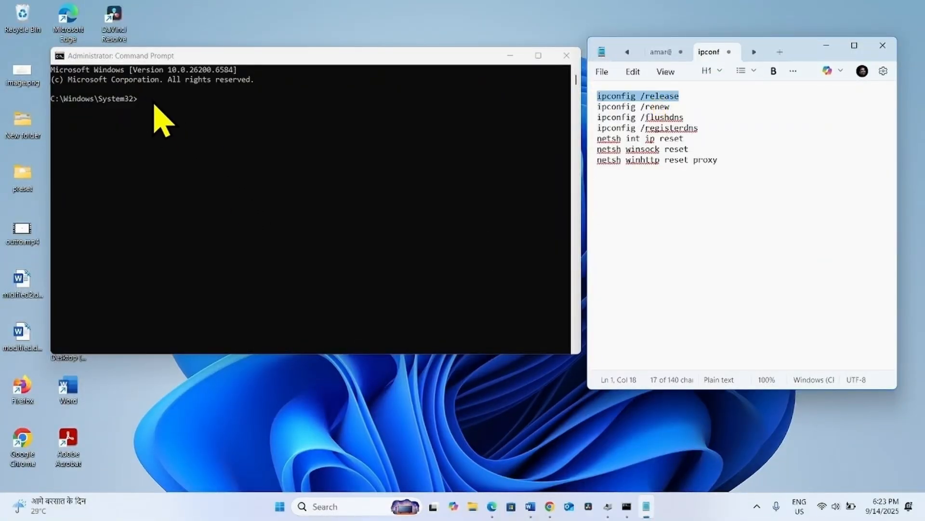
# Run ipconfig /release, /renew and /flushdns, then close Command Prompt and Notepad.
pyautogui.write('ipconfig /release')
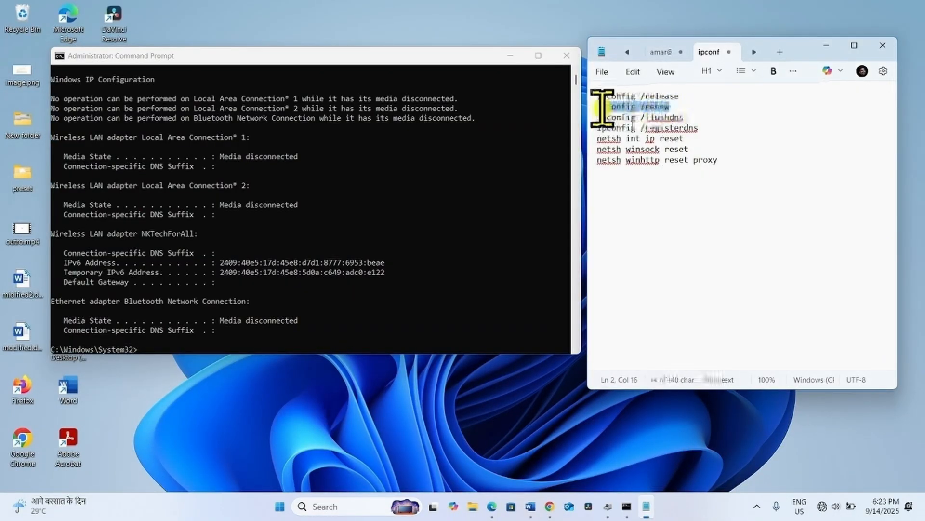
pyautogui.doubleClick(634, 106)
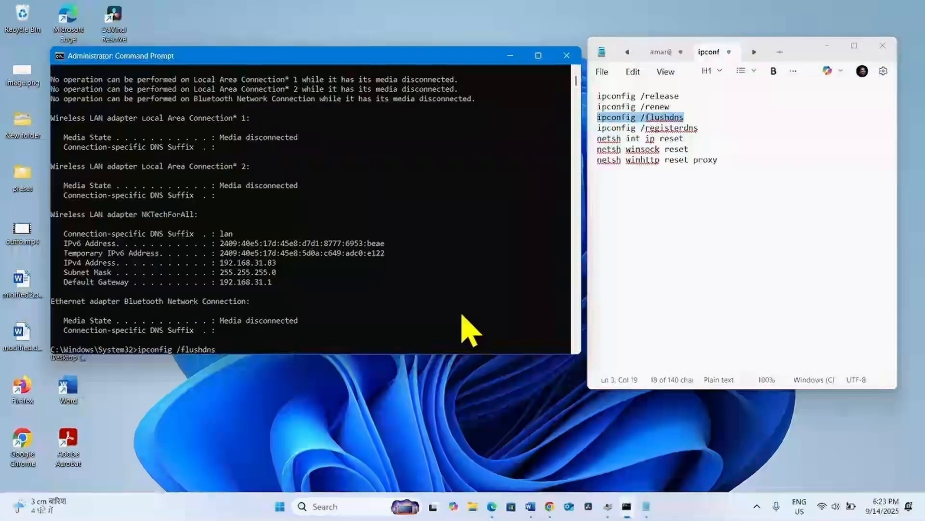
pyautogui.press('Return')
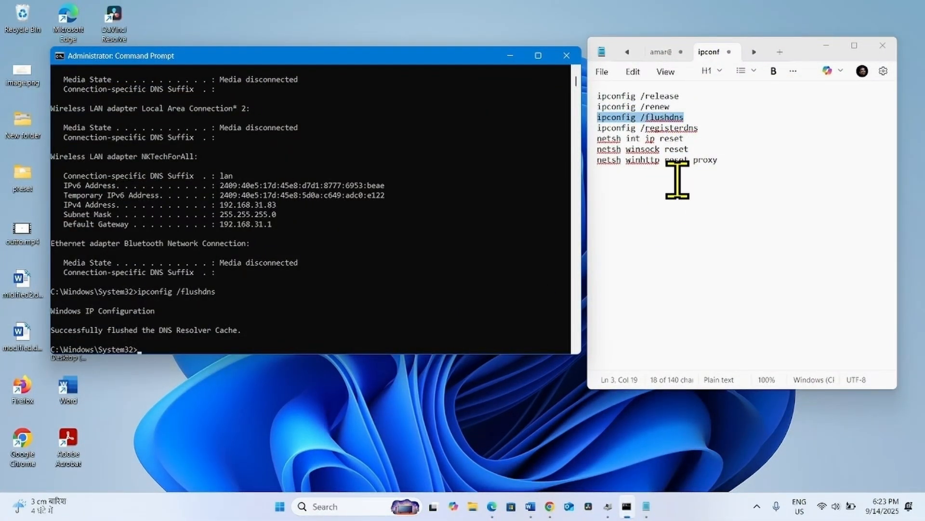
pyautogui.press('ctrl+a')
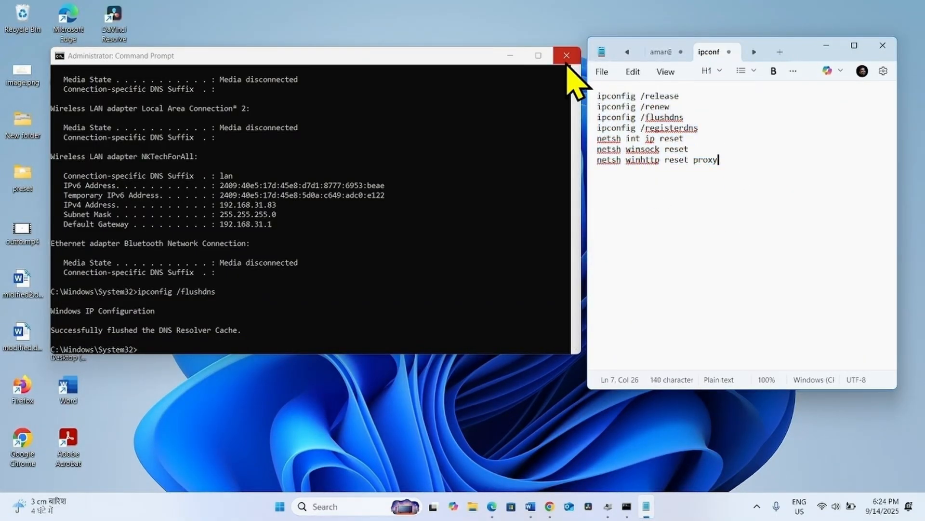
pyautogui.click(565, 55)
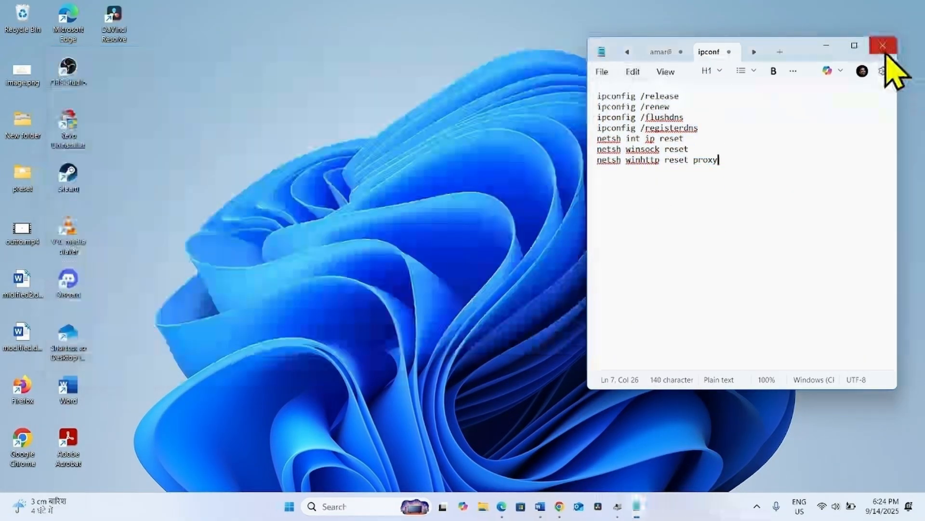
pyautogui.click(883, 46)
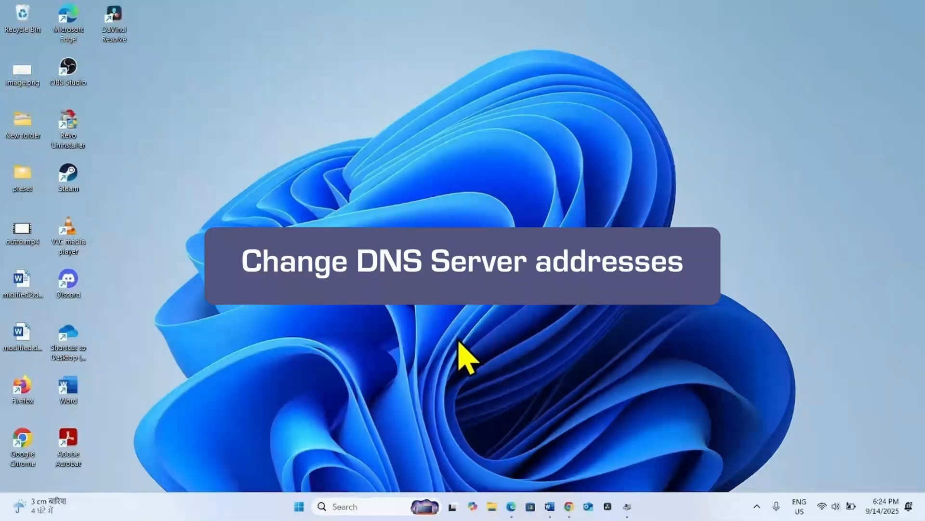
pyautogui.moveTo(431, 407)
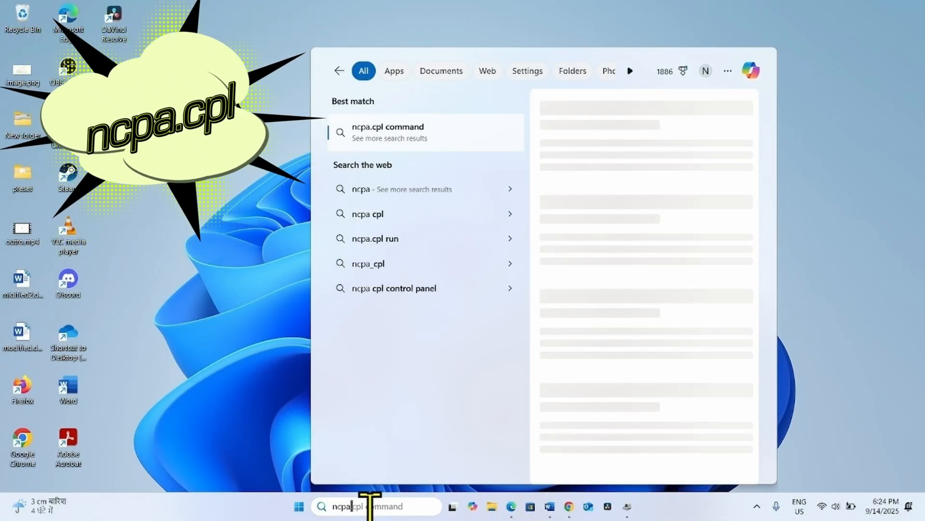
# Open the TCP/IPv4 properties of the NKTechForAll adapter via ncpa.cpl.
pyautogui.write('ncpa.cpl')
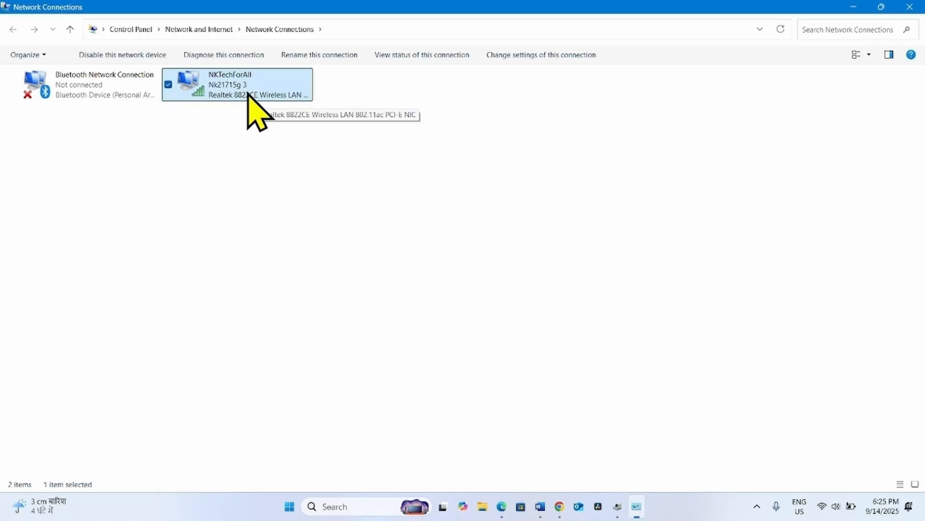
pyautogui.rightClick(247, 94)
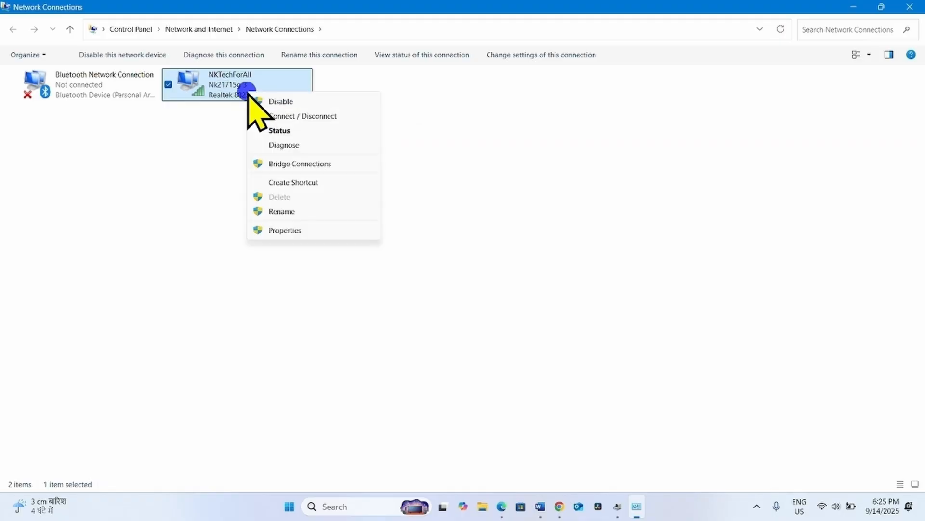
pyautogui.moveTo(303, 230)
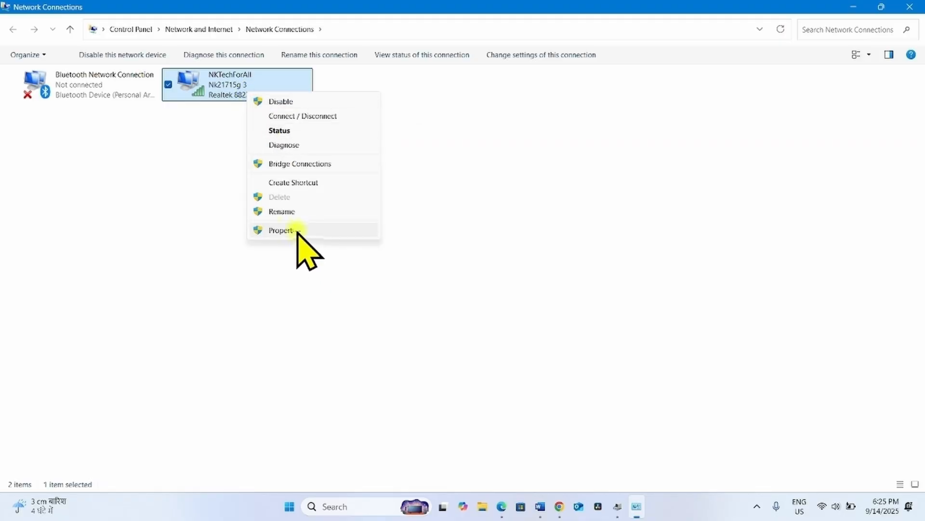
pyautogui.click(283, 230)
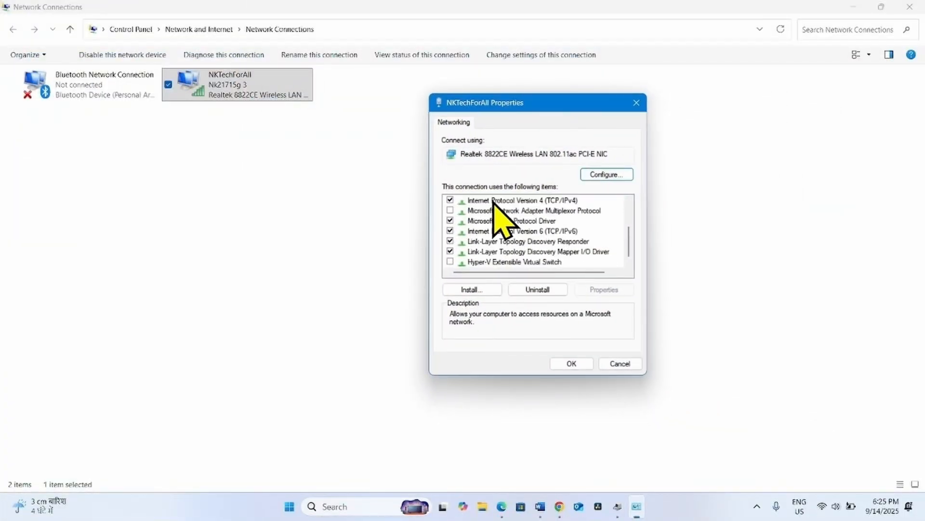
pyautogui.click(522, 200)
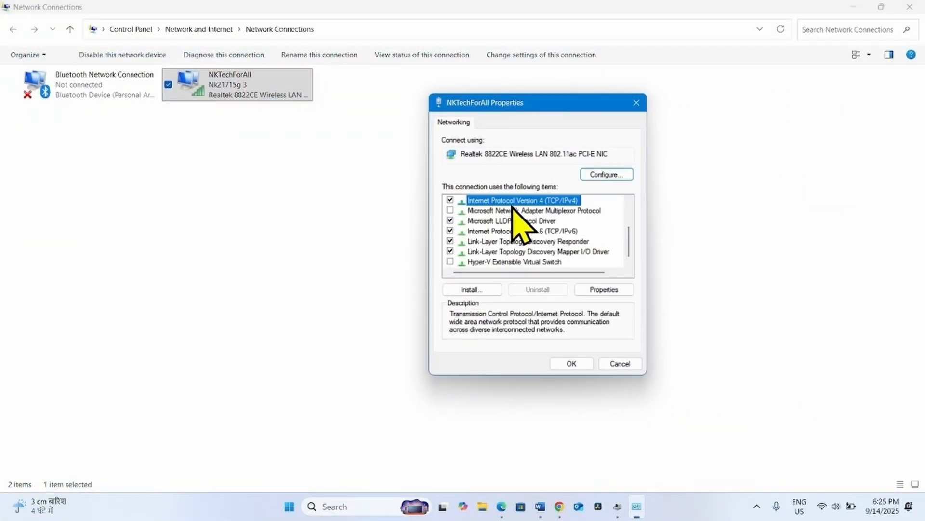
pyautogui.moveTo(576, 227)
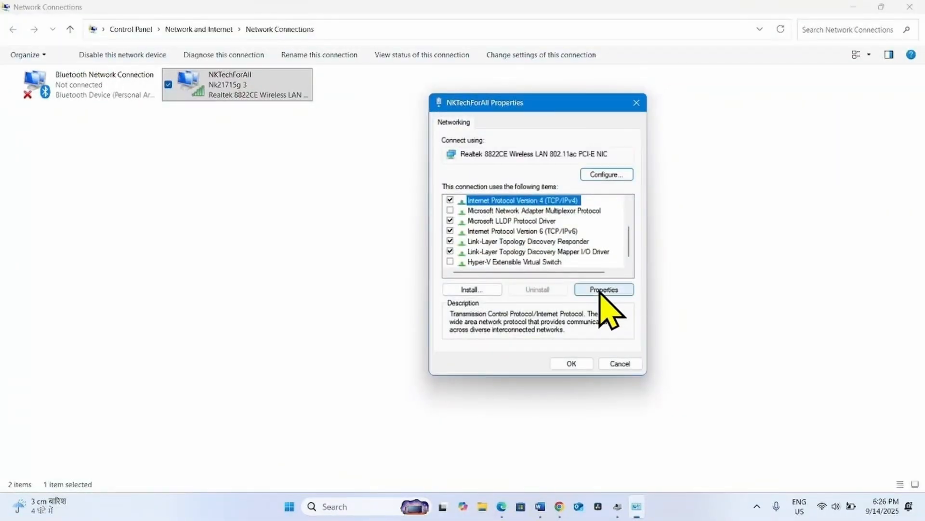
pyautogui.click(603, 289)
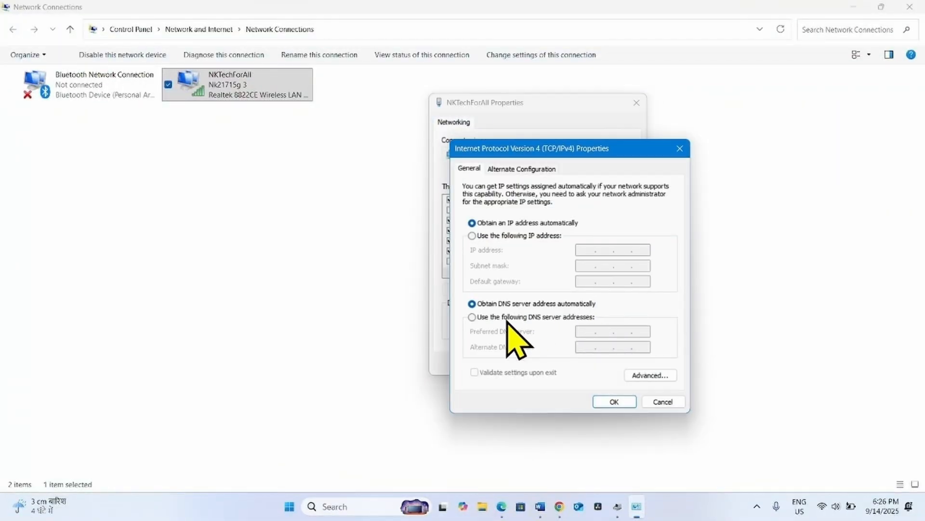
pyautogui.moveTo(479, 333)
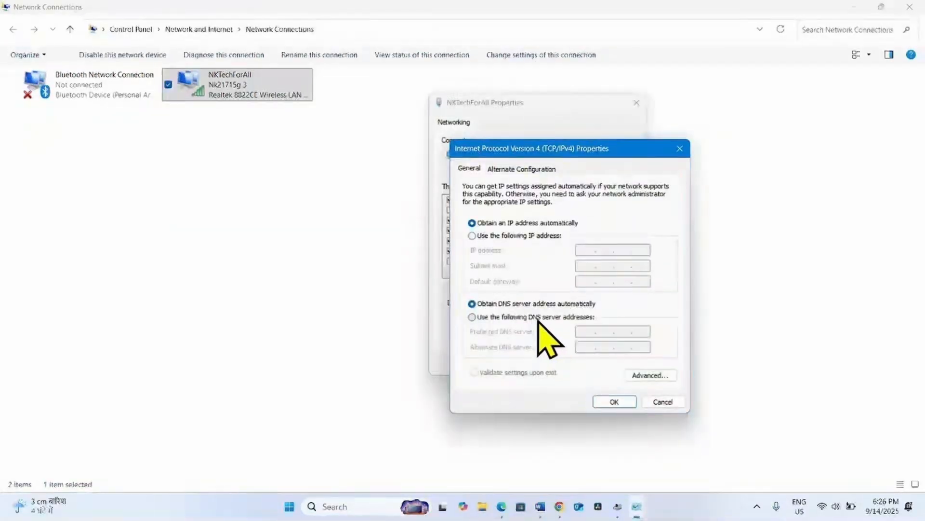
pyautogui.moveTo(484, 340)
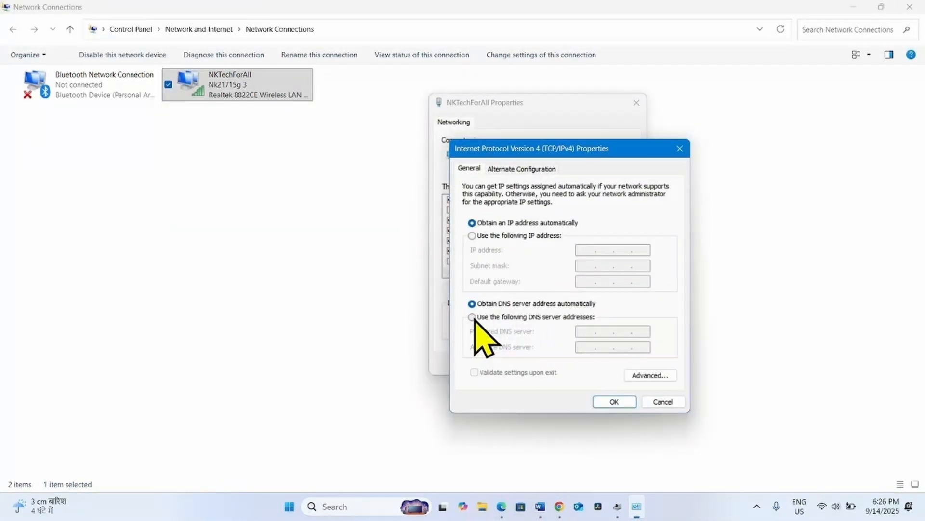
# Set DNS servers 8.8.8.8 and 8.8.4.4 manually, save, and close Network Connections.
pyautogui.click(473, 317)
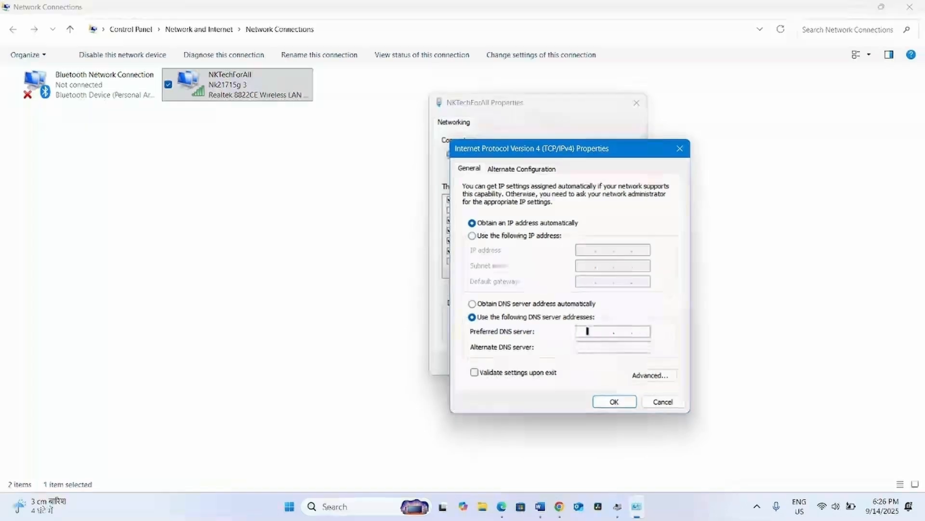
pyautogui.write('8.8.8.')
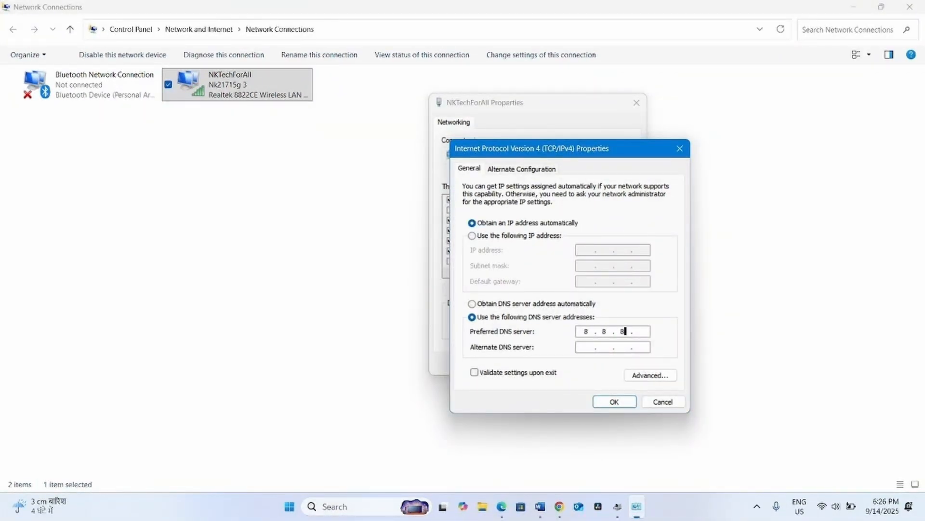
pyautogui.write('8')
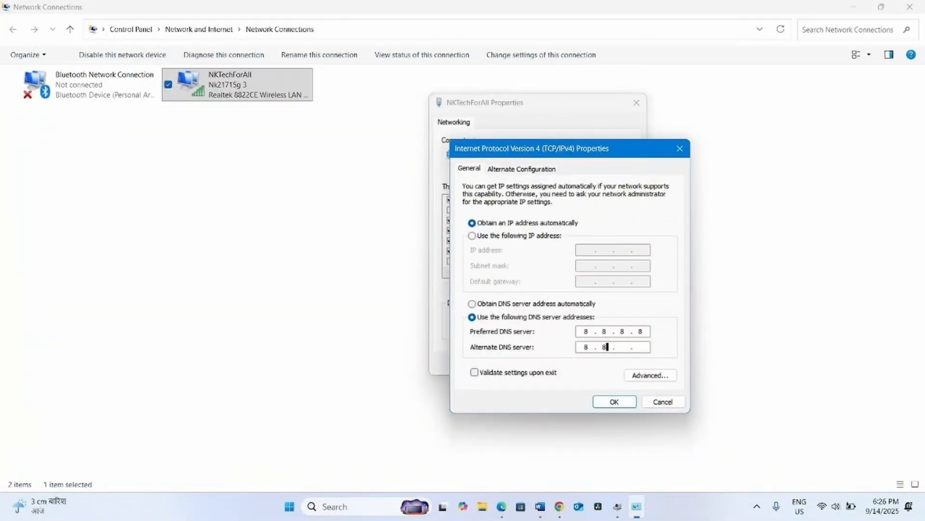
pyautogui.write('4.4')
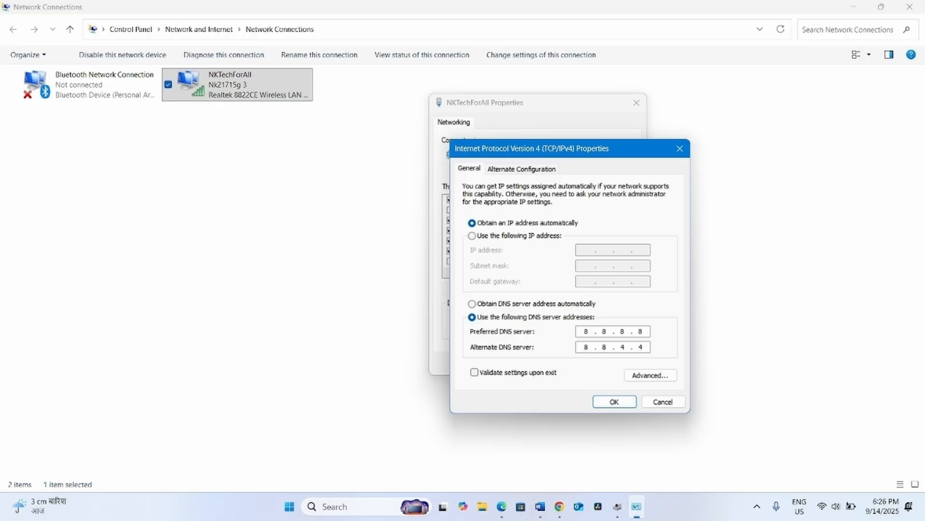
pyautogui.click(614, 401)
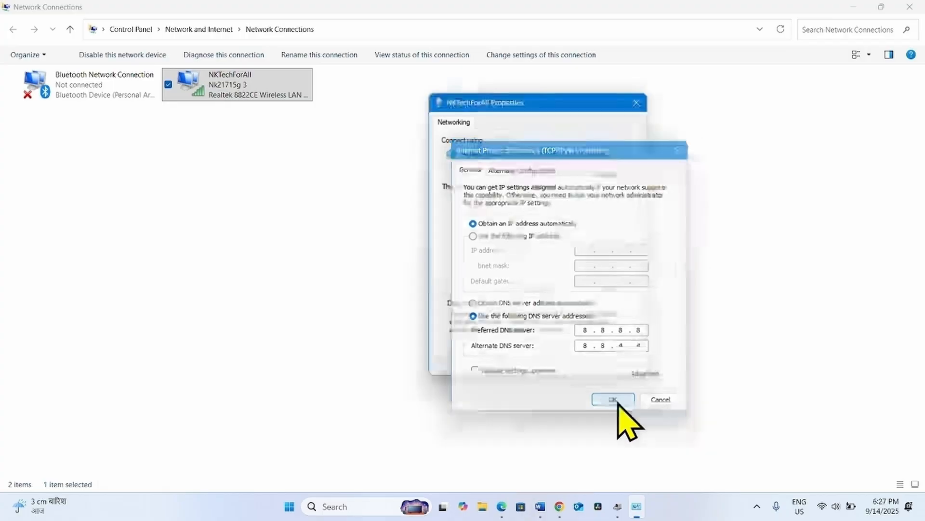
pyautogui.click(613, 399)
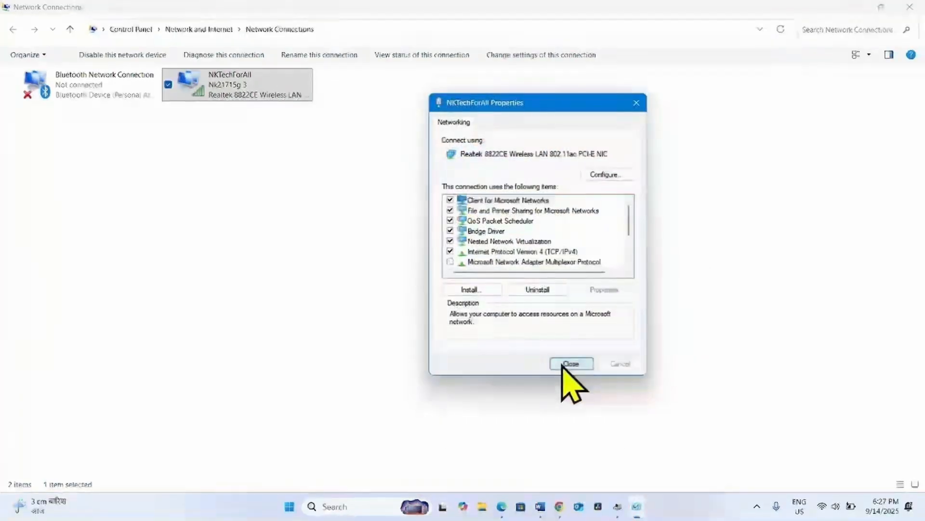
pyautogui.click(570, 363)
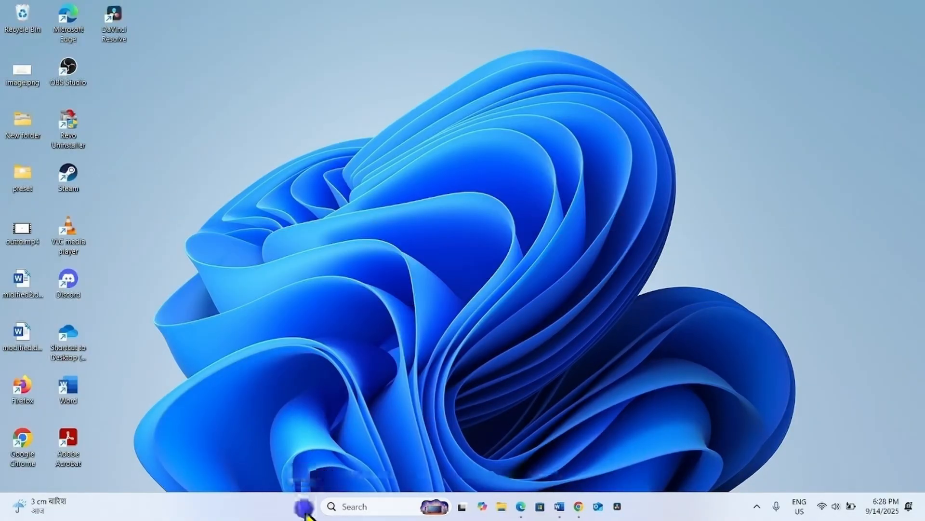
# Open Device Manager, expand Network adapters, and right-click the Realtek 8822CE adapter.
pyautogui.rightClick(308, 505)
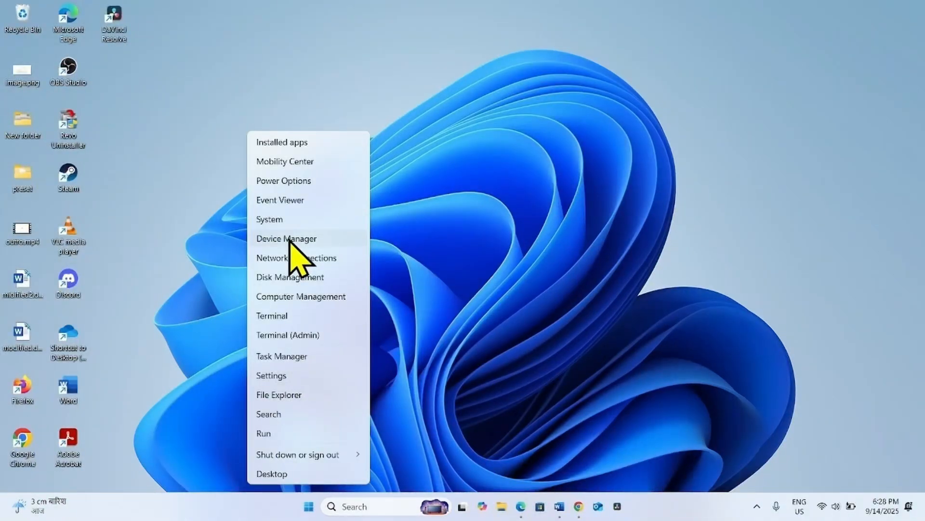
pyautogui.click(287, 238)
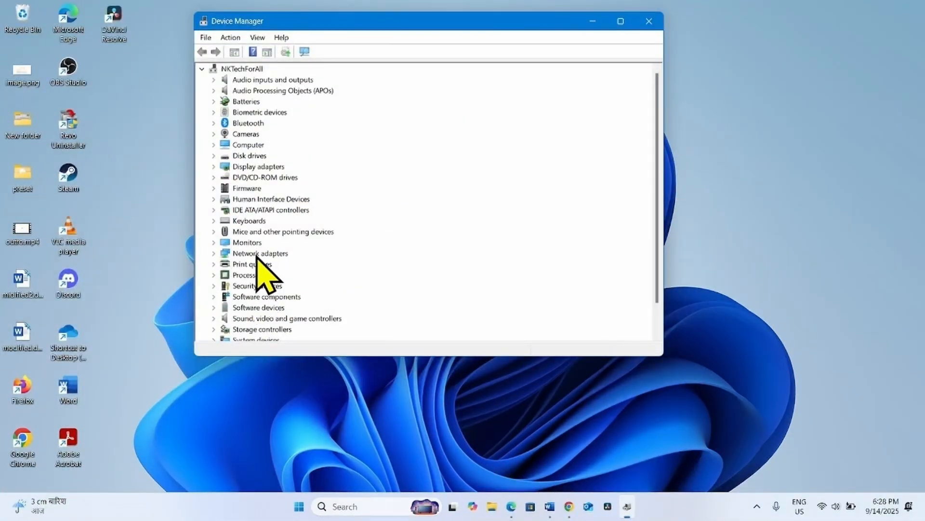
pyautogui.click(260, 252)
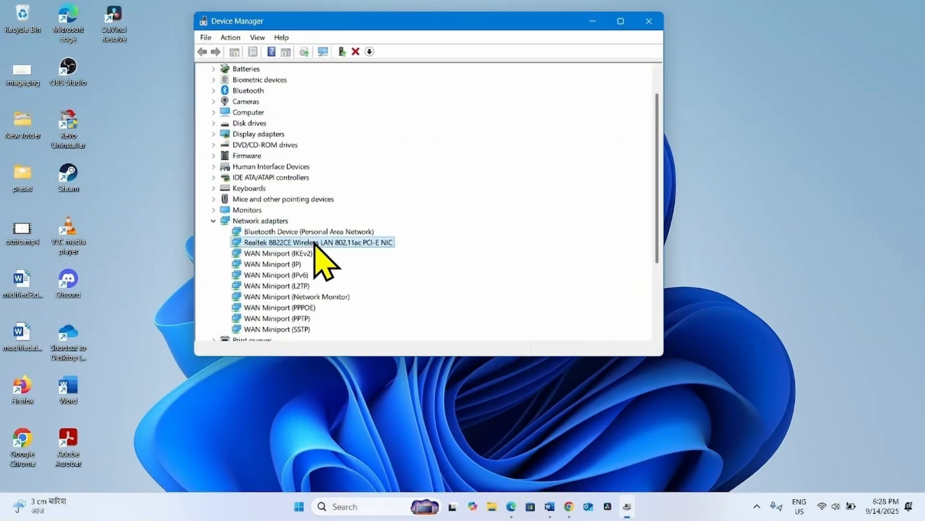
pyautogui.moveTo(348, 265)
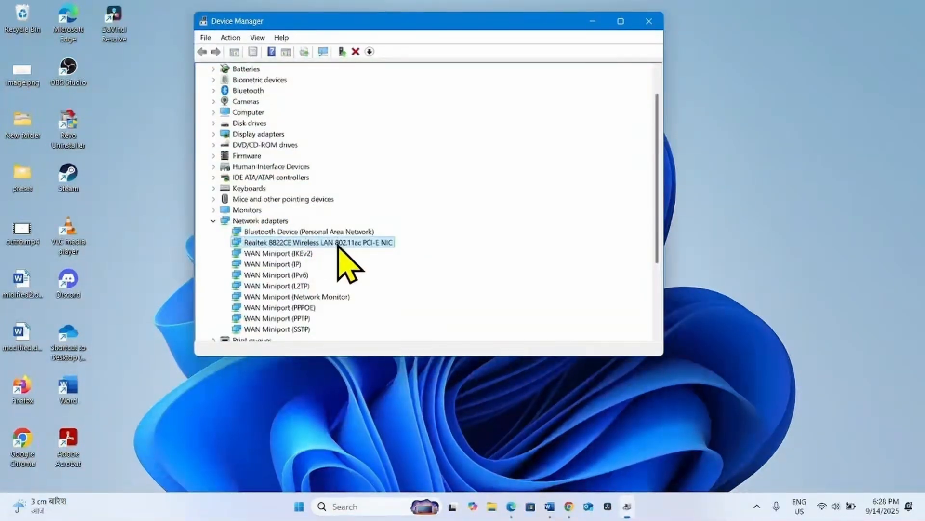
pyautogui.rightClick(315, 242)
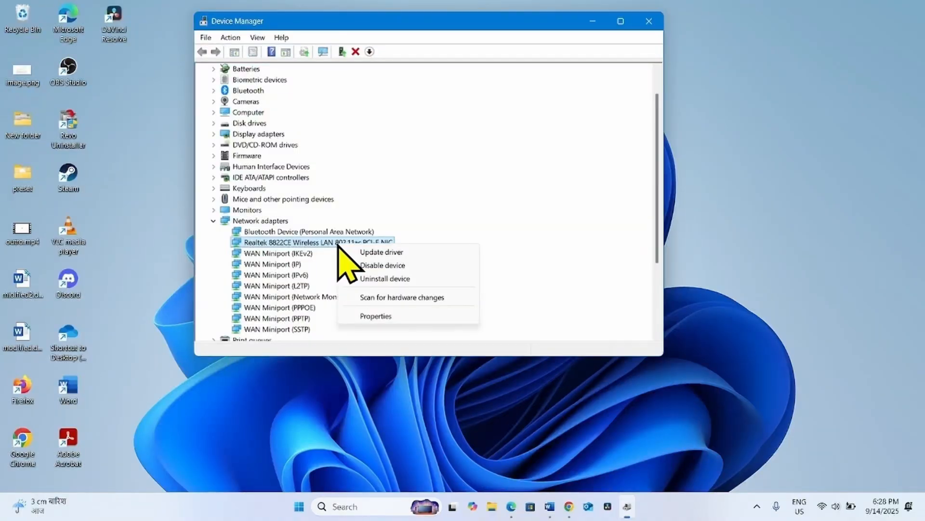
pyautogui.click(375, 316)
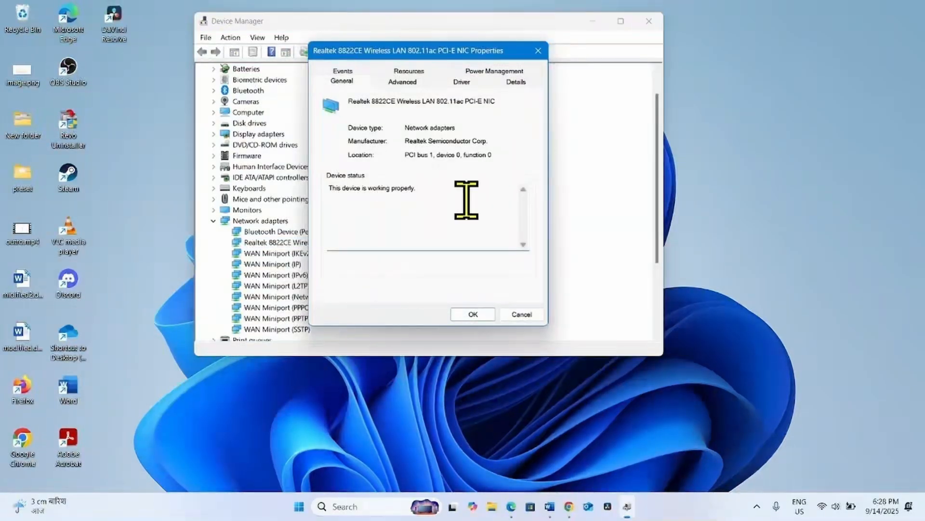
pyautogui.moveTo(511, 97)
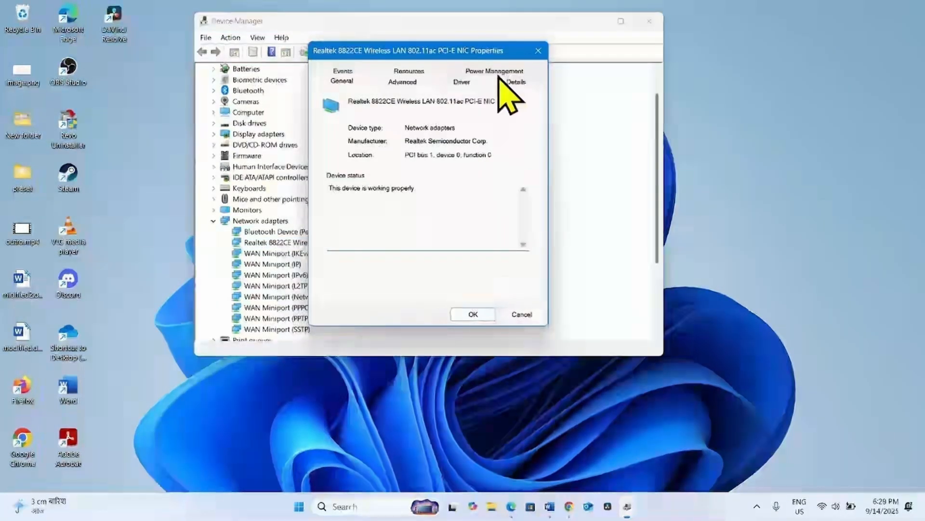
pyautogui.click(494, 81)
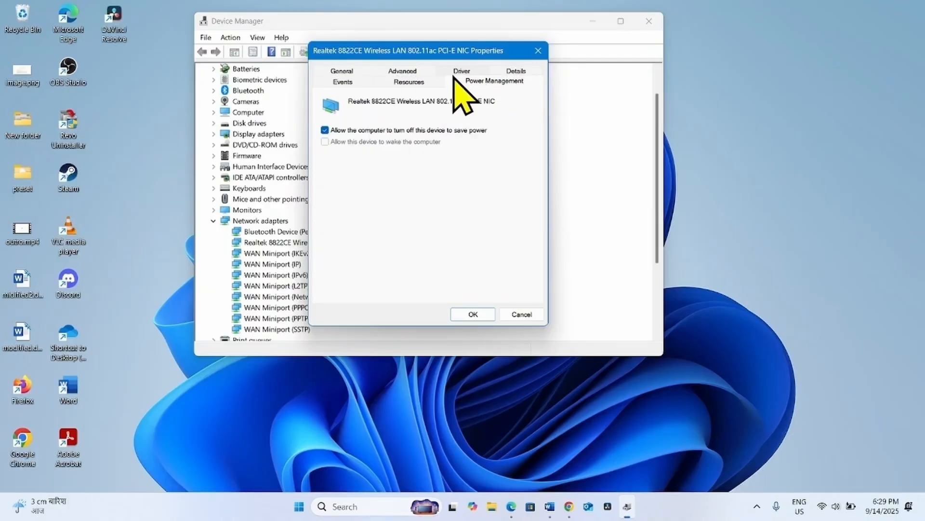
pyautogui.moveTo(342, 148)
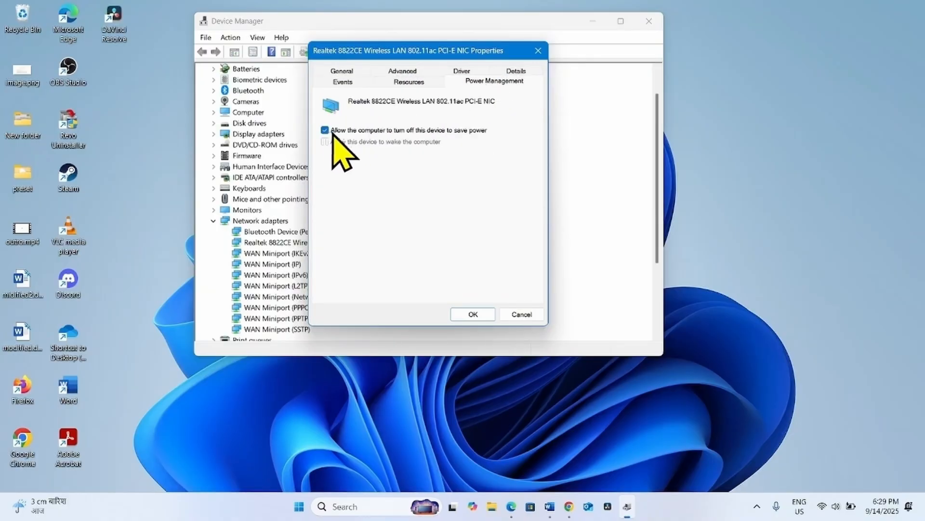
pyautogui.moveTo(407, 148)
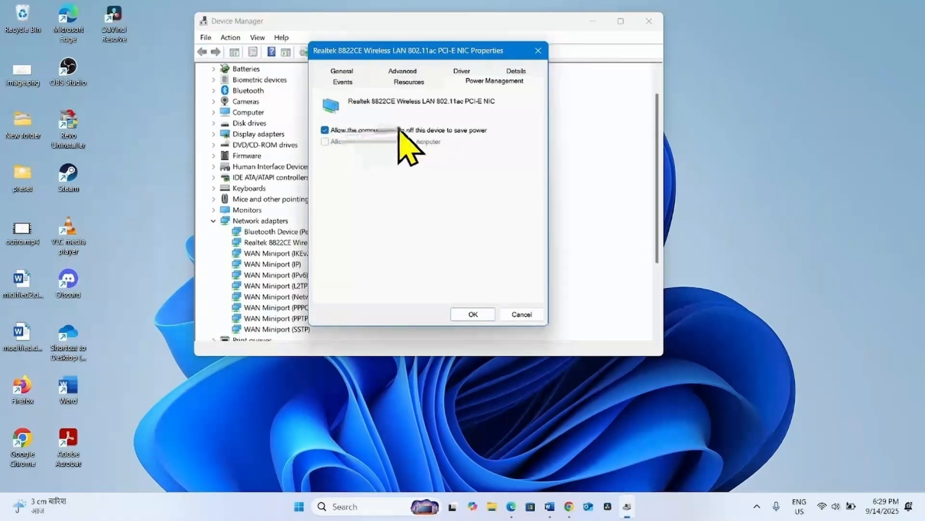
pyautogui.moveTo(499, 148)
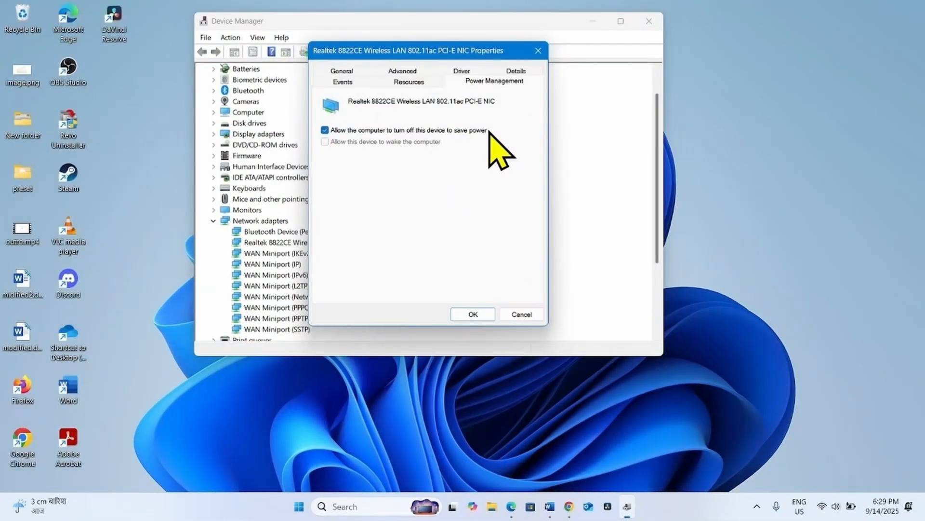
pyautogui.click(325, 129)
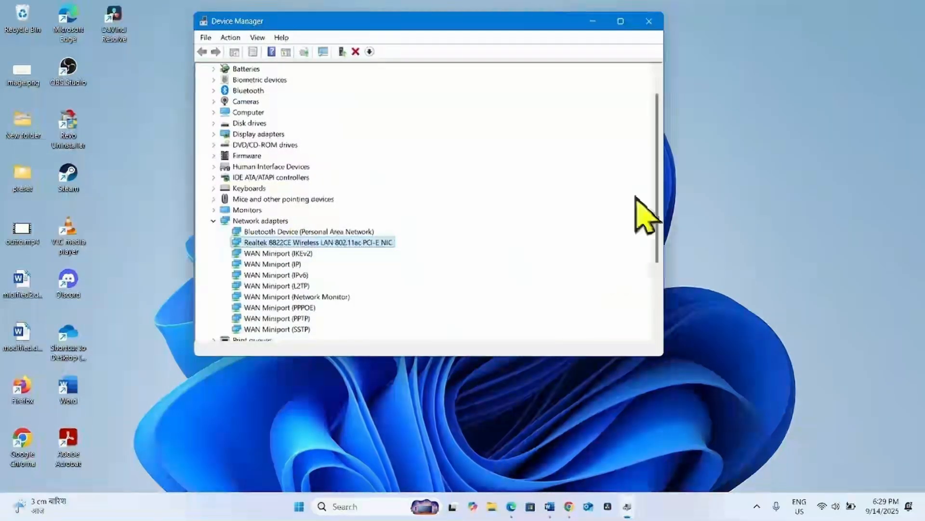
# Close the Device Manager window.
pyautogui.click(649, 21)
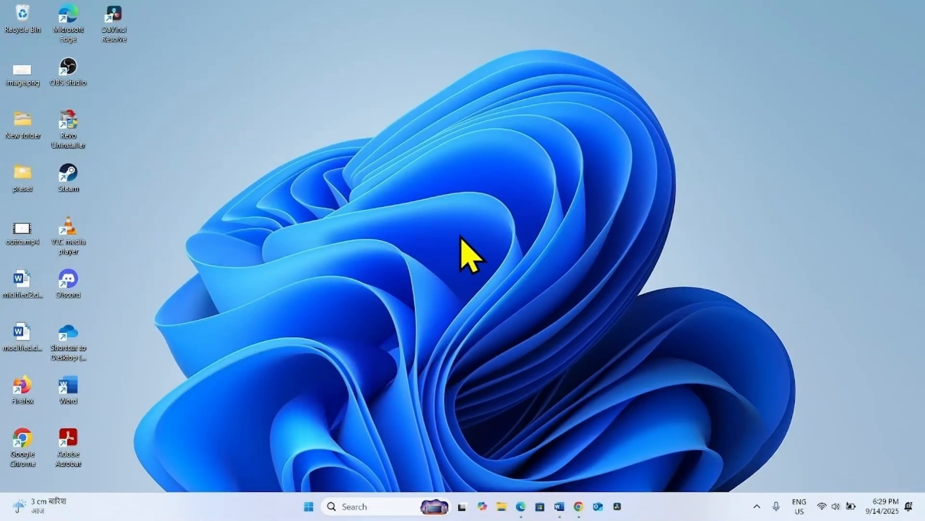
pyautogui.moveTo(445, 351)
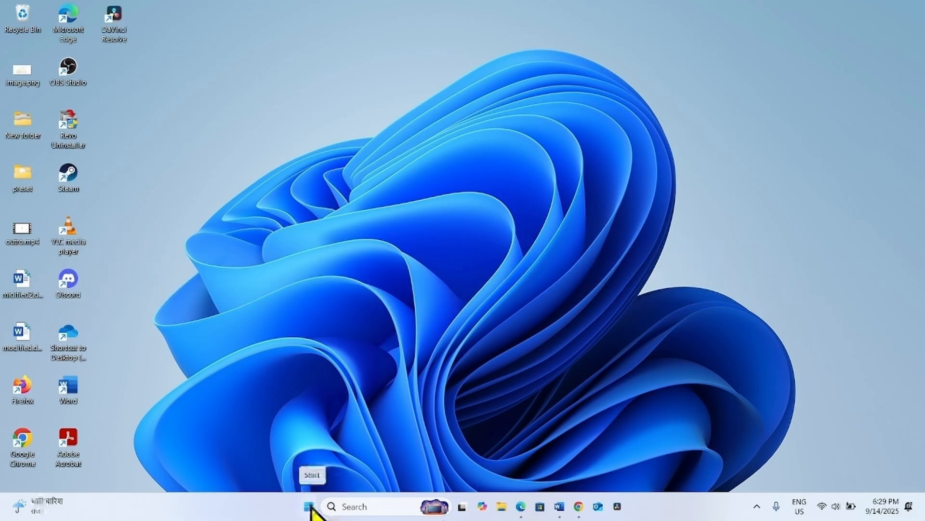
# Open Installed apps from the Start context menu and scroll down toward Discord.
pyautogui.rightClick(308, 506)
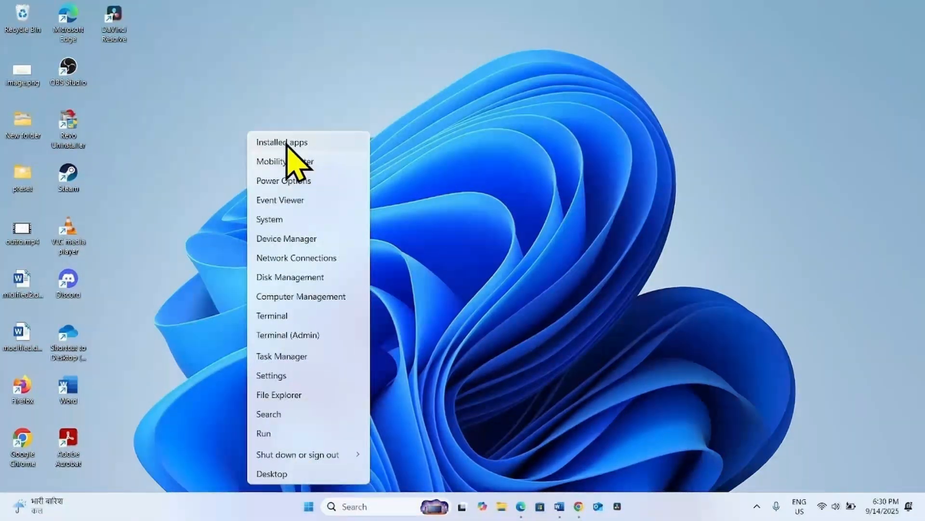
pyautogui.click(281, 142)
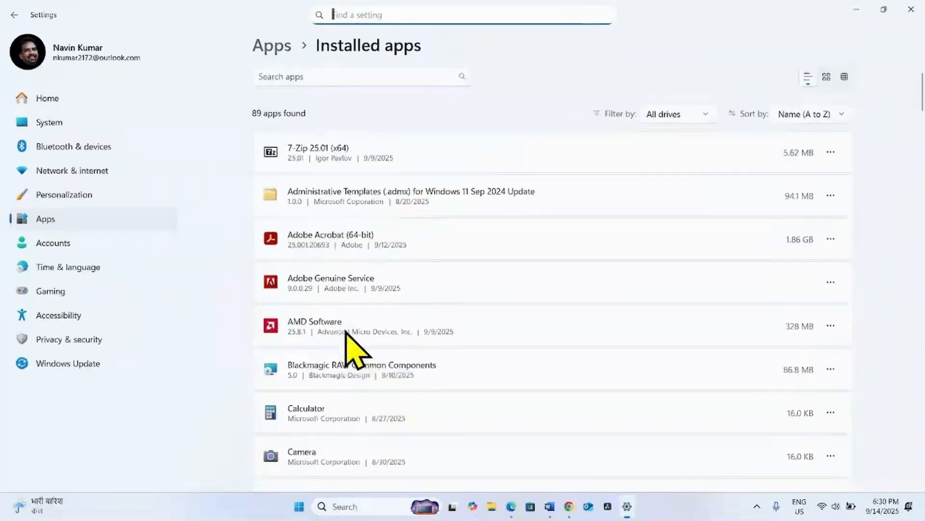
pyautogui.scroll(-3)
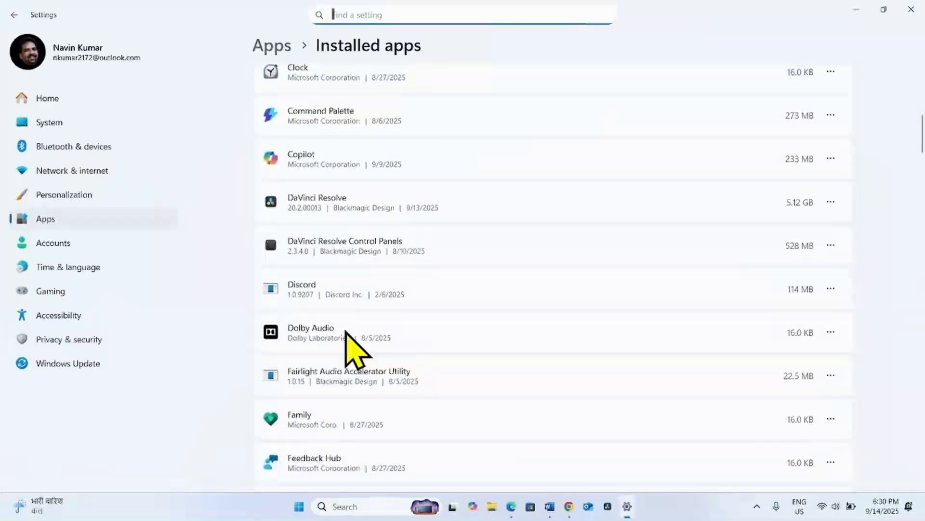
pyautogui.moveTo(402, 318)
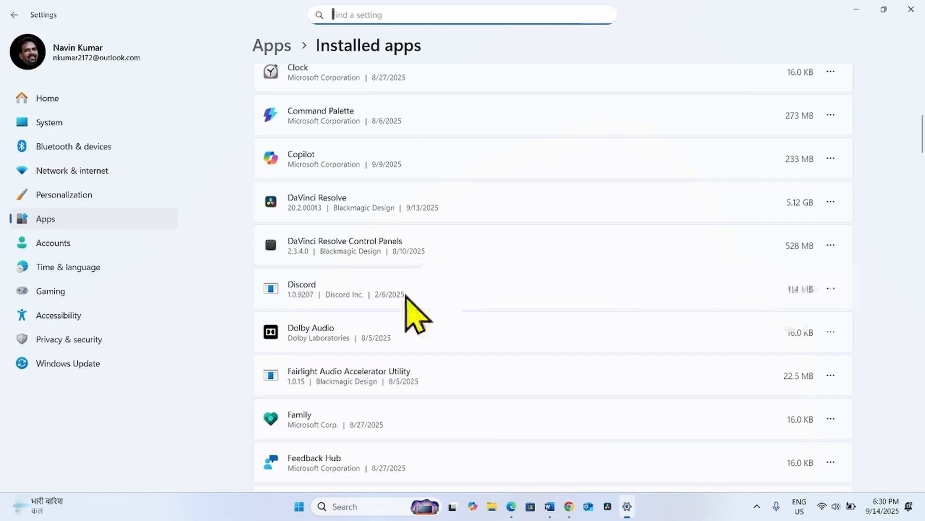
pyautogui.moveTo(422, 395)
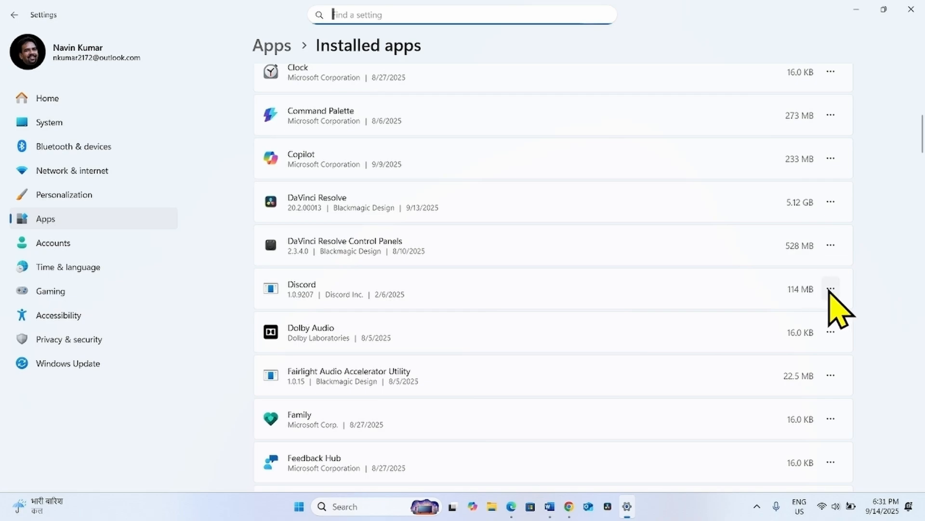
# Uninstall Discord from its options menu, confirm removal, then close Settings.
pyautogui.click(831, 289)
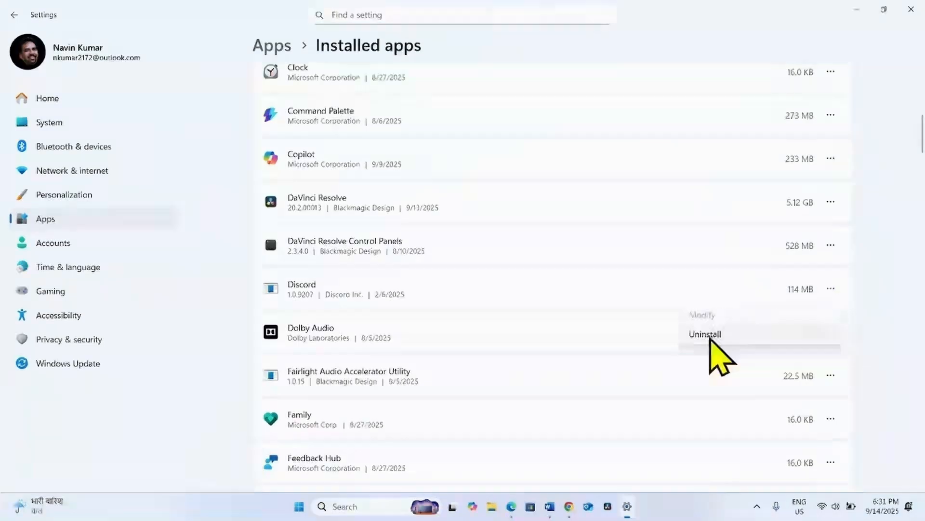
pyautogui.click(703, 333)
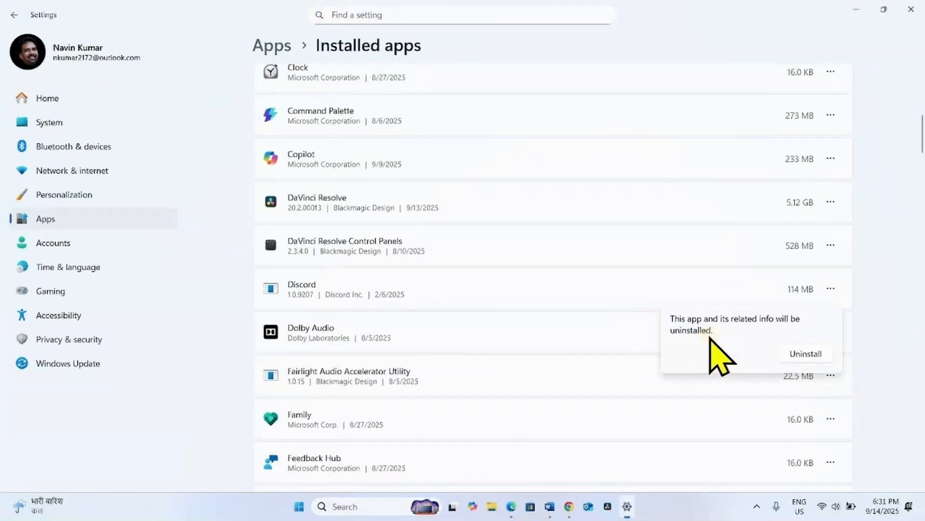
pyautogui.click(805, 354)
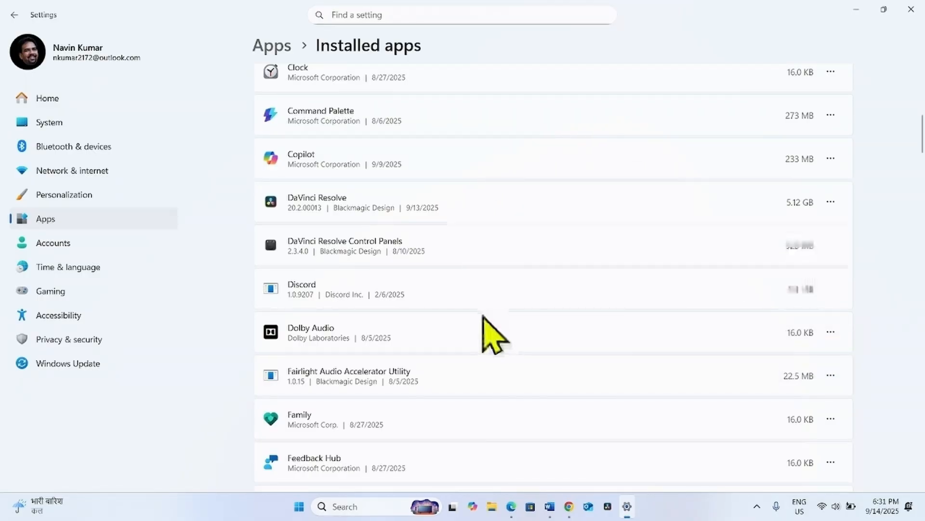
pyautogui.moveTo(431, 310)
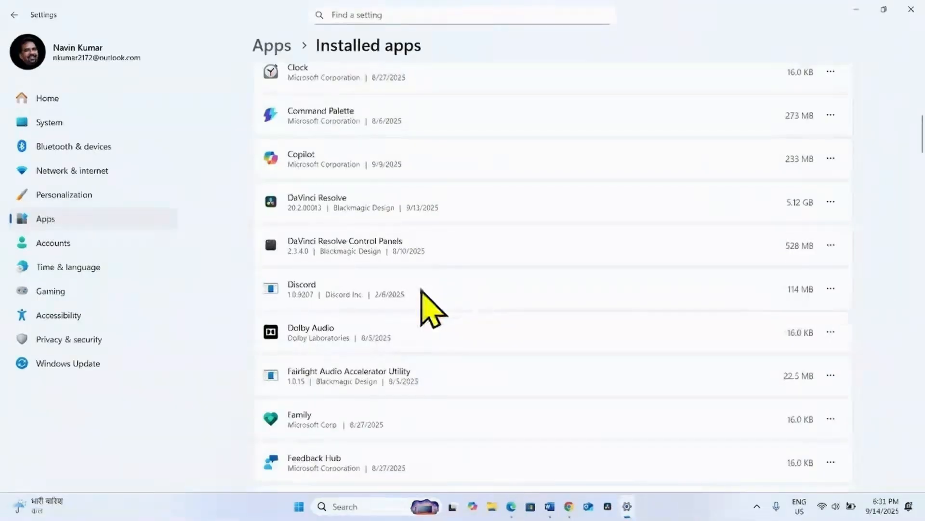
pyautogui.scroll(-3)
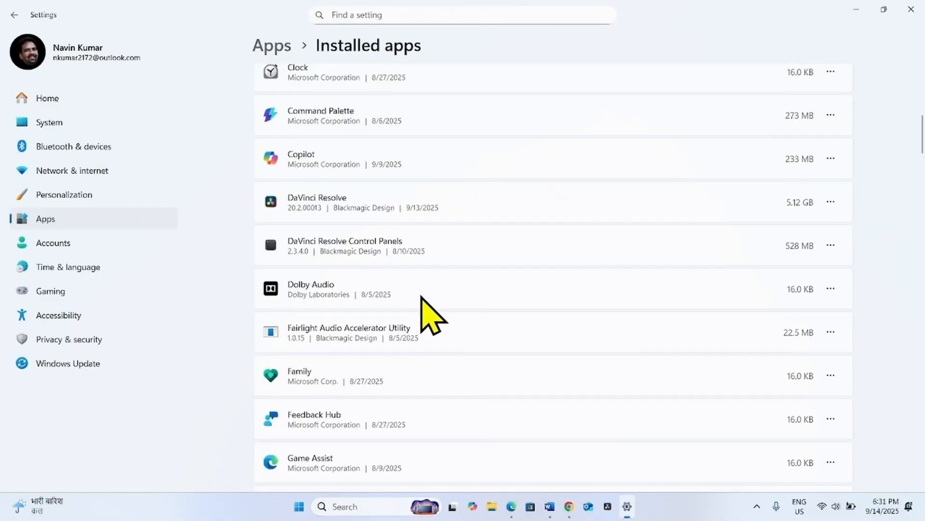
pyautogui.moveTo(411, 360)
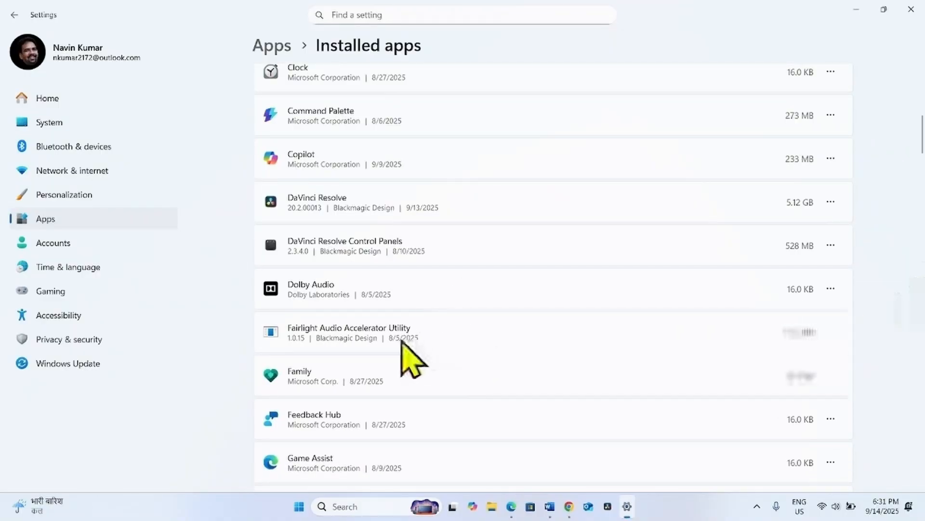
pyautogui.moveTo(912, 18)
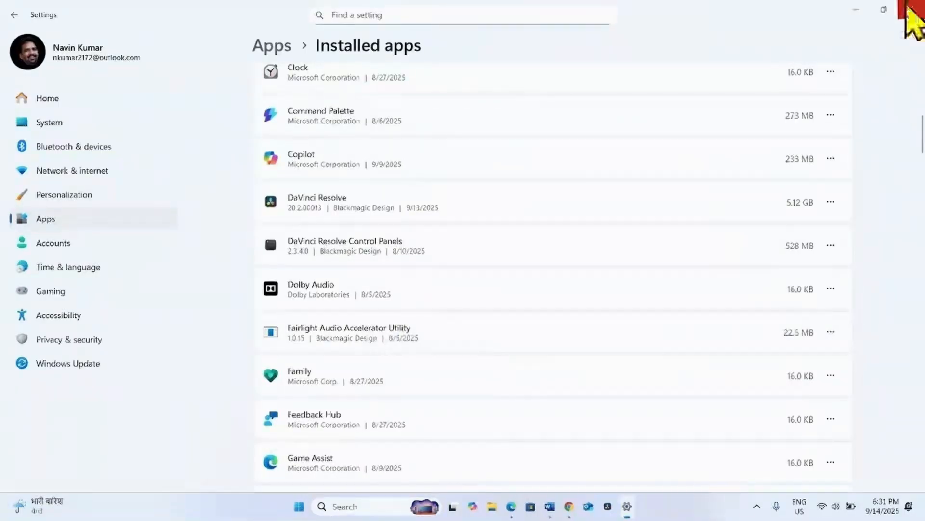
pyautogui.click(912, 10)
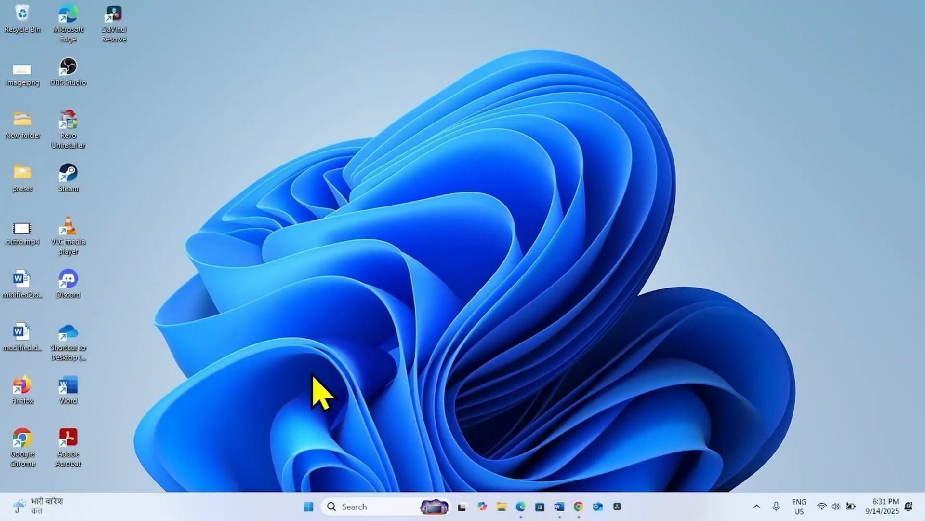
# Show the Start menu power options, including Restart.
pyautogui.click(308, 506)
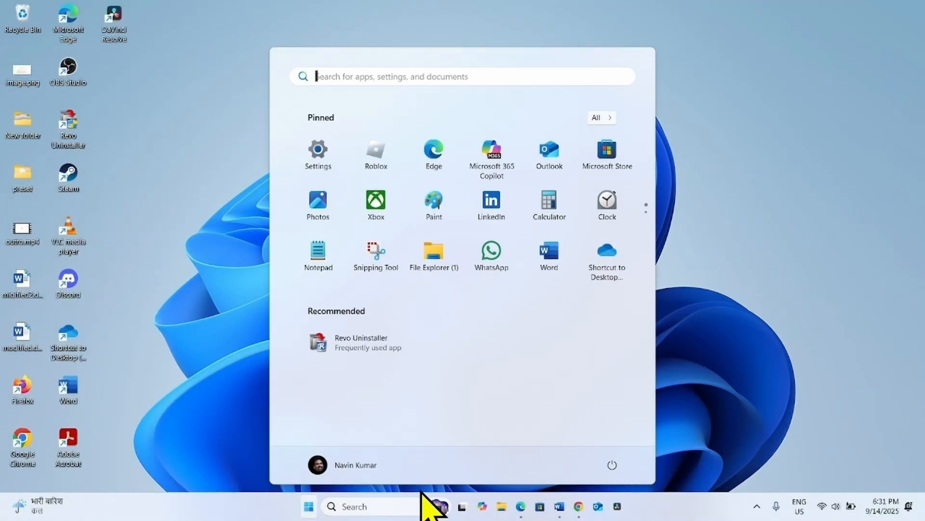
pyautogui.click(612, 464)
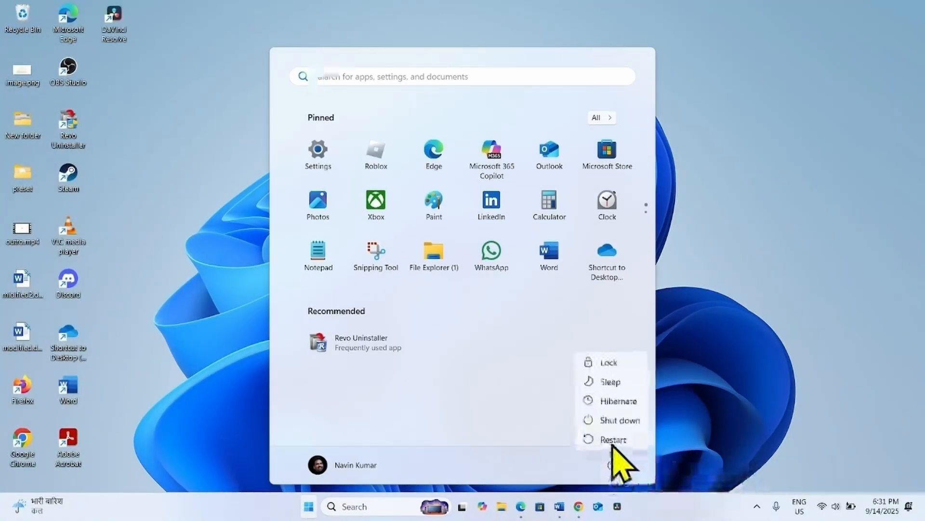